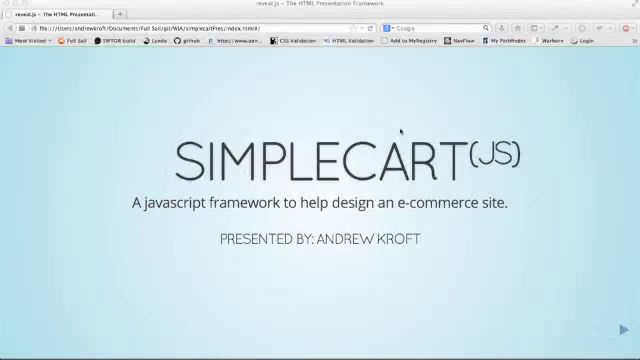
mouse_move(232, 126)
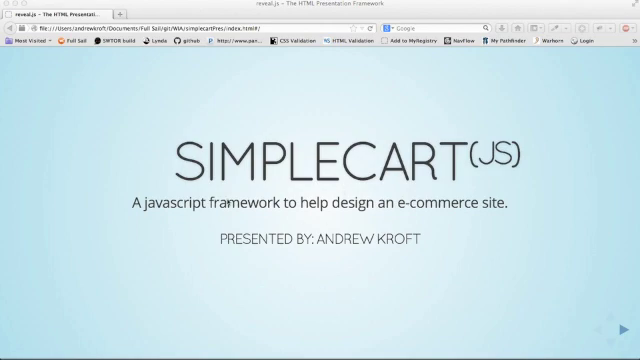
mouse_move(232, 206)
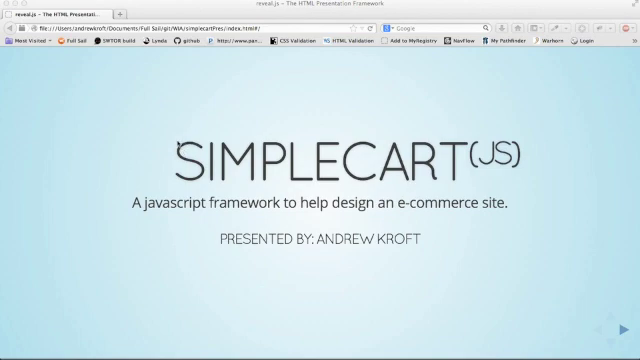
mouse_move(532, 252)
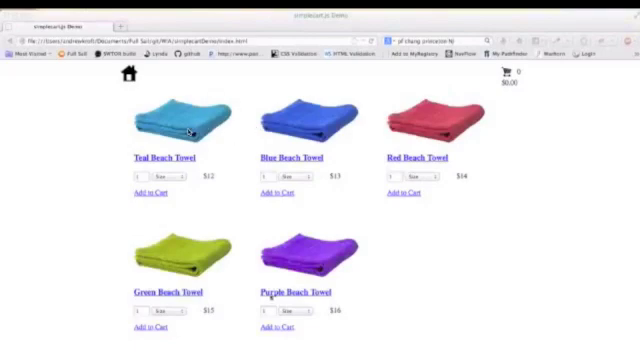
mouse_move(360, 142)
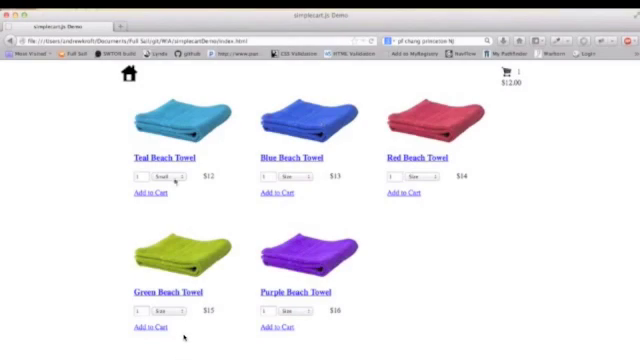
- Add the Teal, Red and Green Beach Towels to the cart, choosing a size for the red one
click(160, 176)
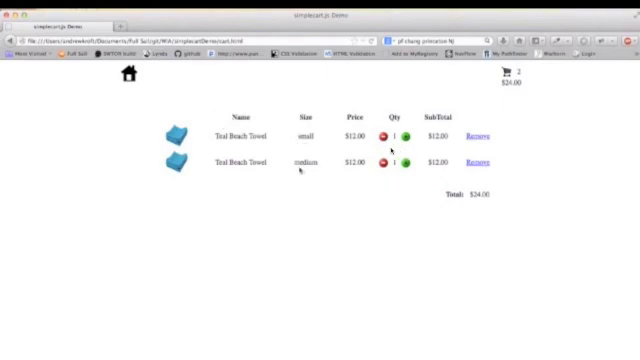
mouse_move(358, 208)
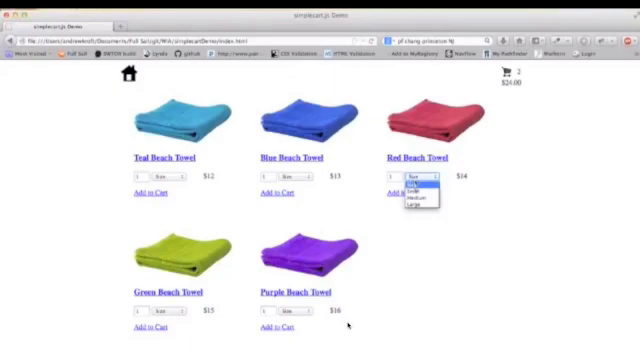
click(420, 196)
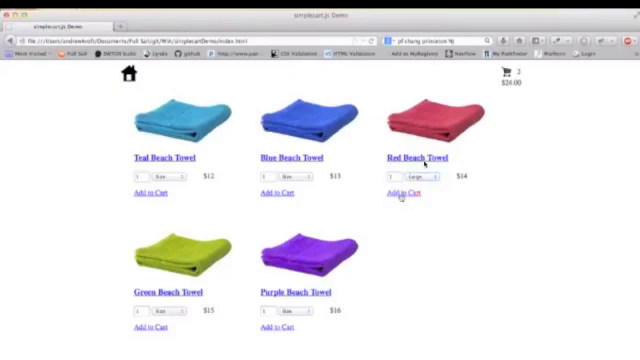
click(400, 192)
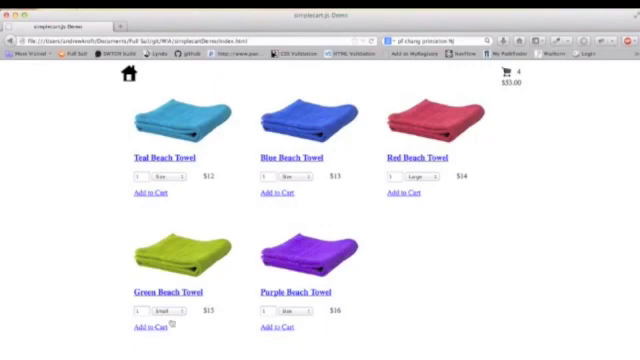
click(290, 314)
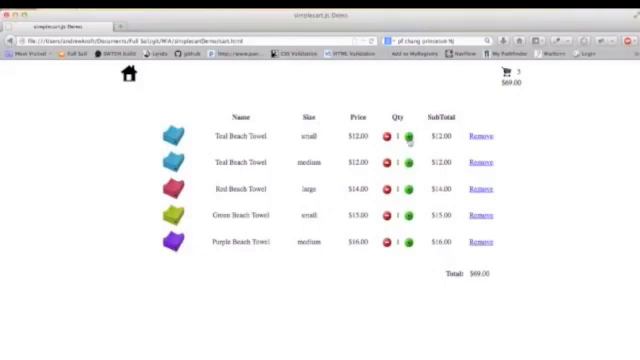
- Remove unwanted towel rows so the cart holds three lines
click(416, 132)
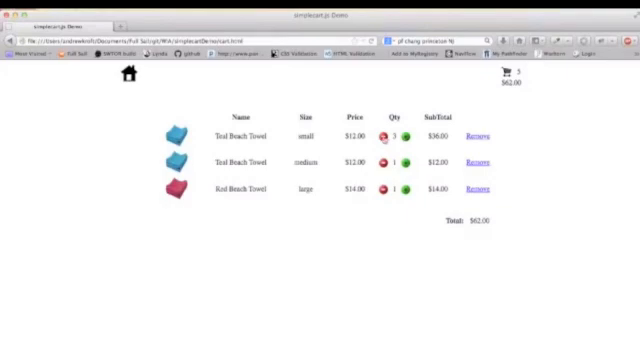
click(388, 140)
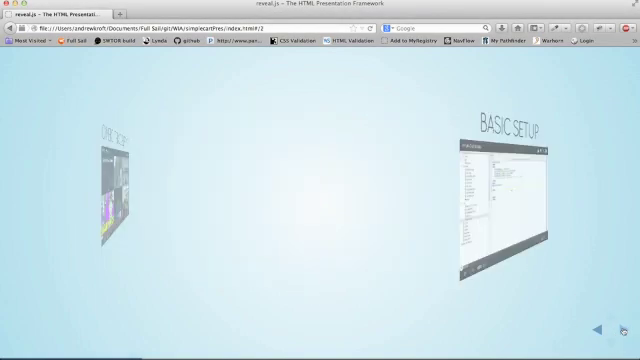
click(620, 328)
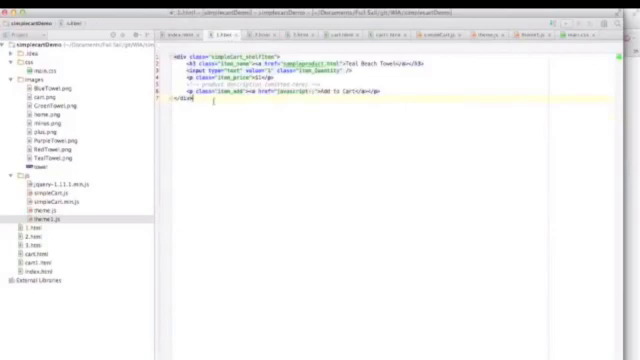
key(ctrl+a)
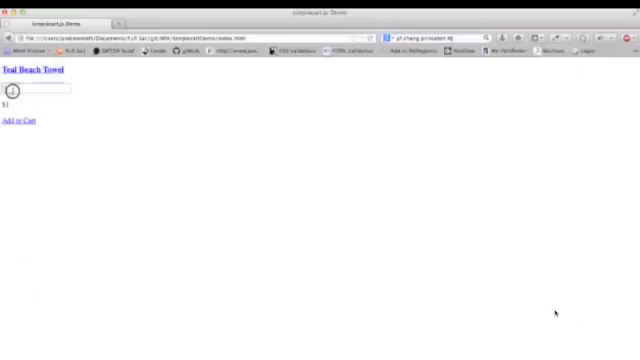
- Reload index.html to view the Teal Beach Towel shelf item
click(40, 88)
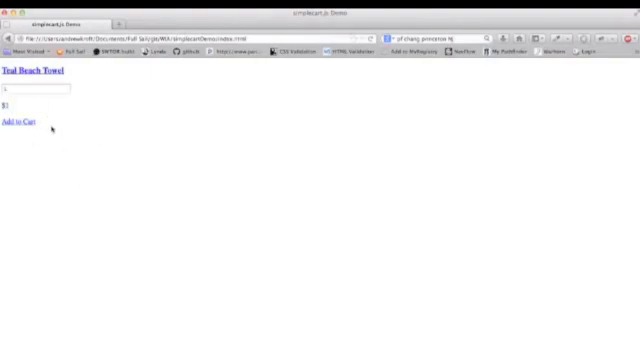
mouse_move(130, 88)
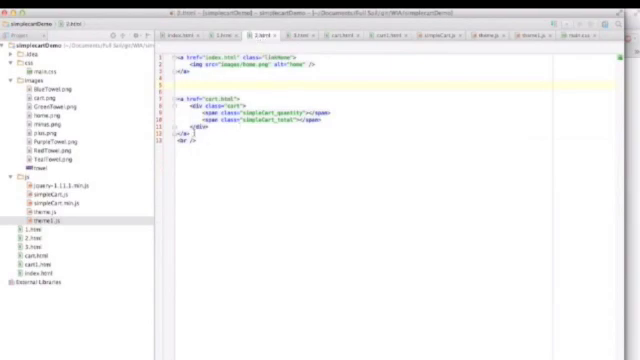
- Select the region above the shelf item to place the cart quantity and total markup
drag(180, 96, 180, 150)
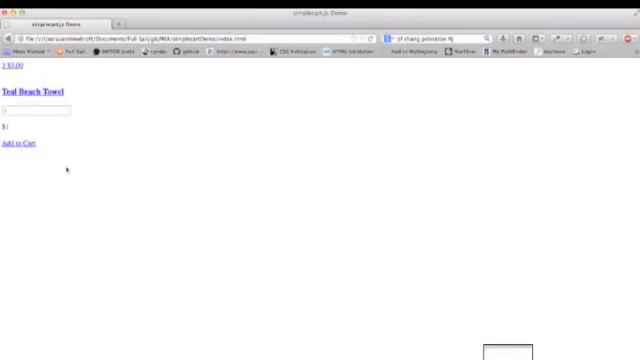
mouse_move(122, 250)
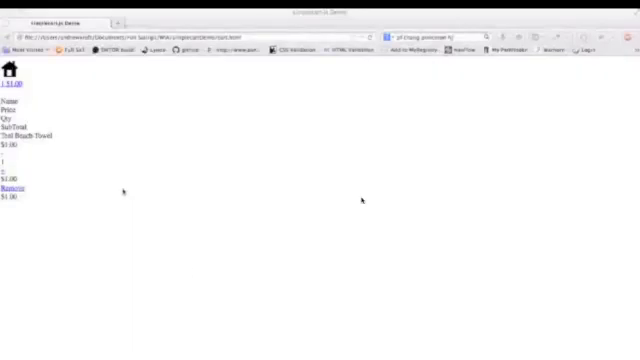
mouse_move(130, 330)
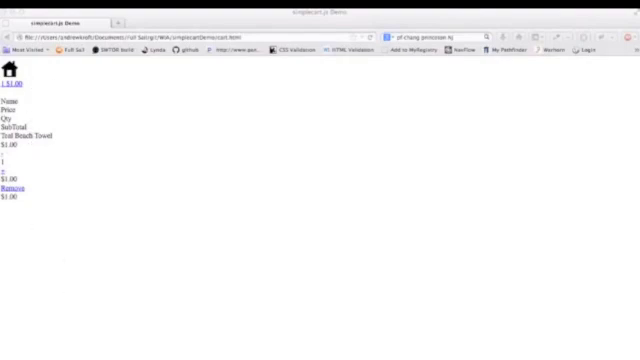
mouse_move(62, 124)
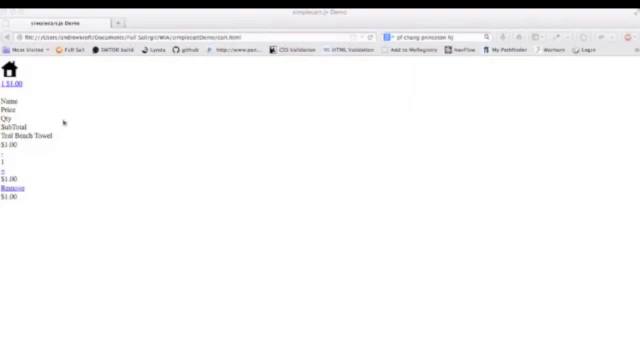
mouse_move(10, 70)
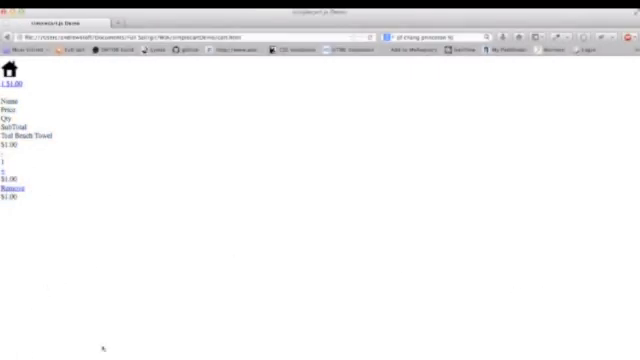
mouse_move(424, 300)
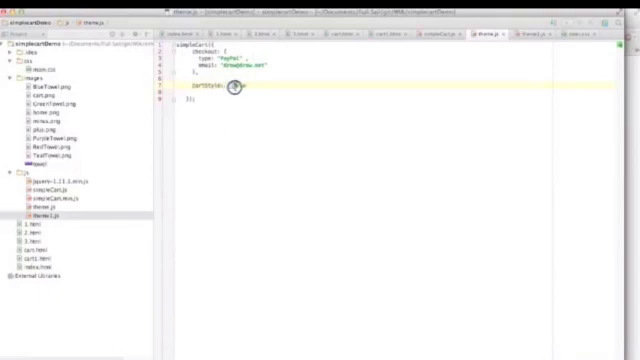
- Set cartStyle to "table" in the simpleCart setup script
text(table)
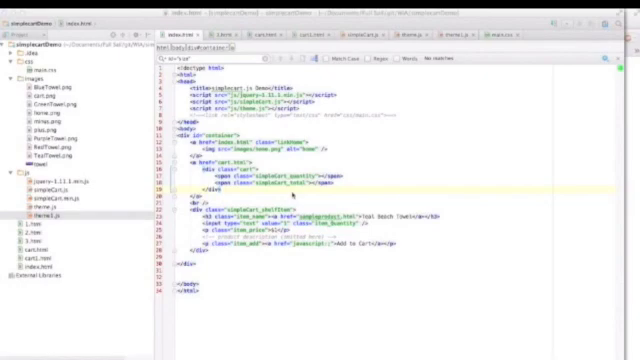
mouse_move(480, 184)
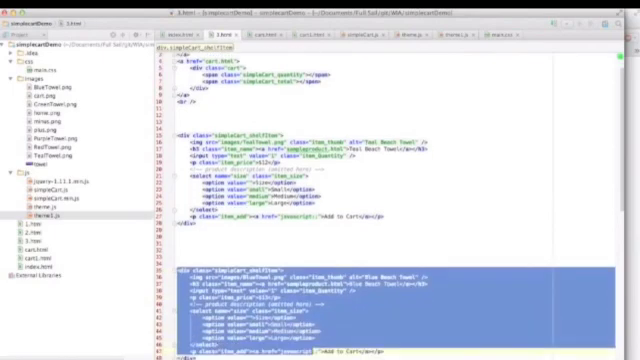
- Scroll through index.html to review the repeated shelf item blocks
scroll(down, 3)
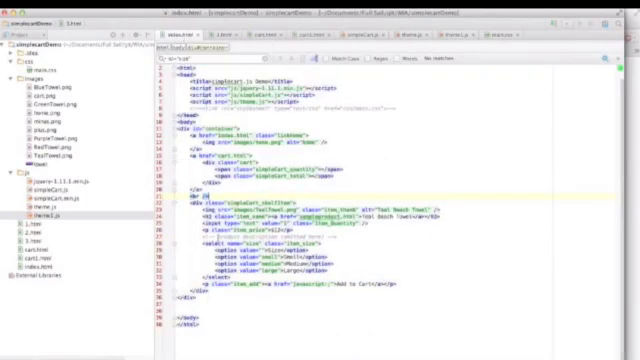
scroll(down, 3)
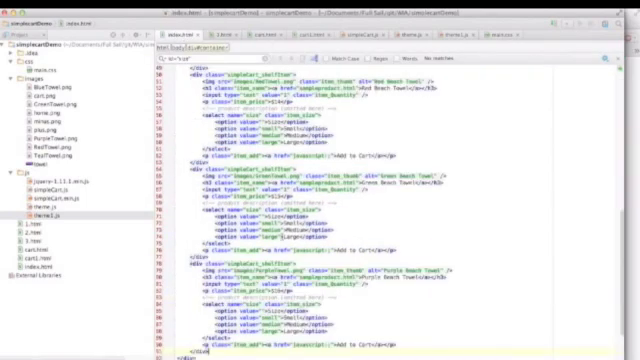
scroll(down, 3)
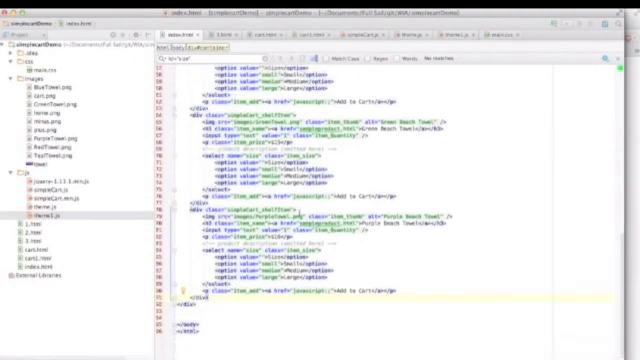